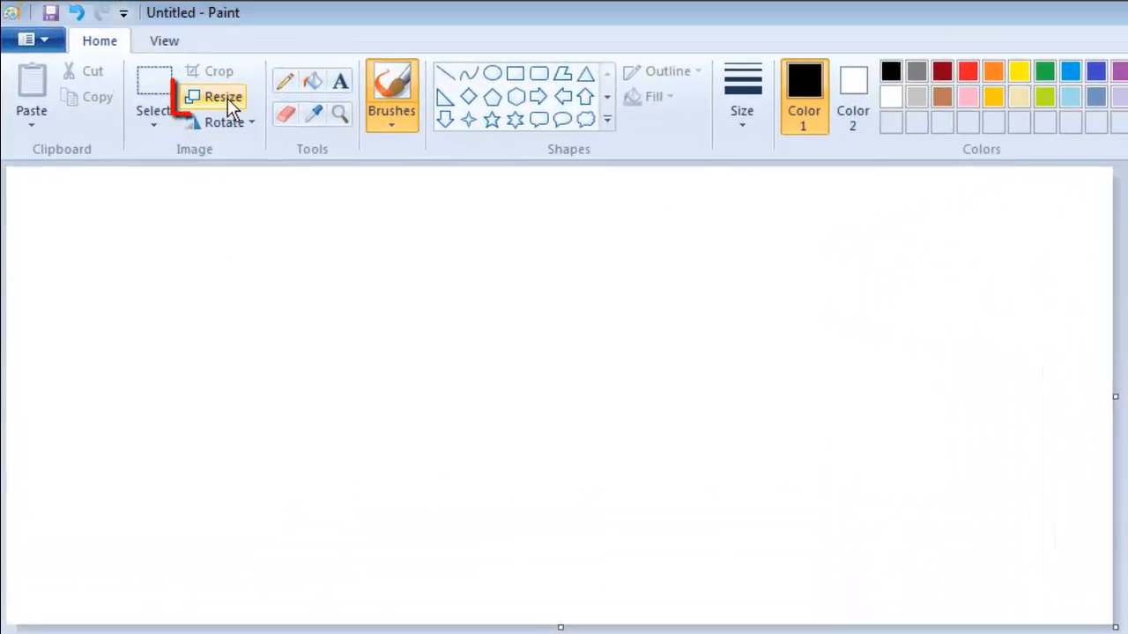
# Resize the canvas to 32 by 32 pixels with Maintain aspect ratio unticked
pyautogui.click(222, 97)
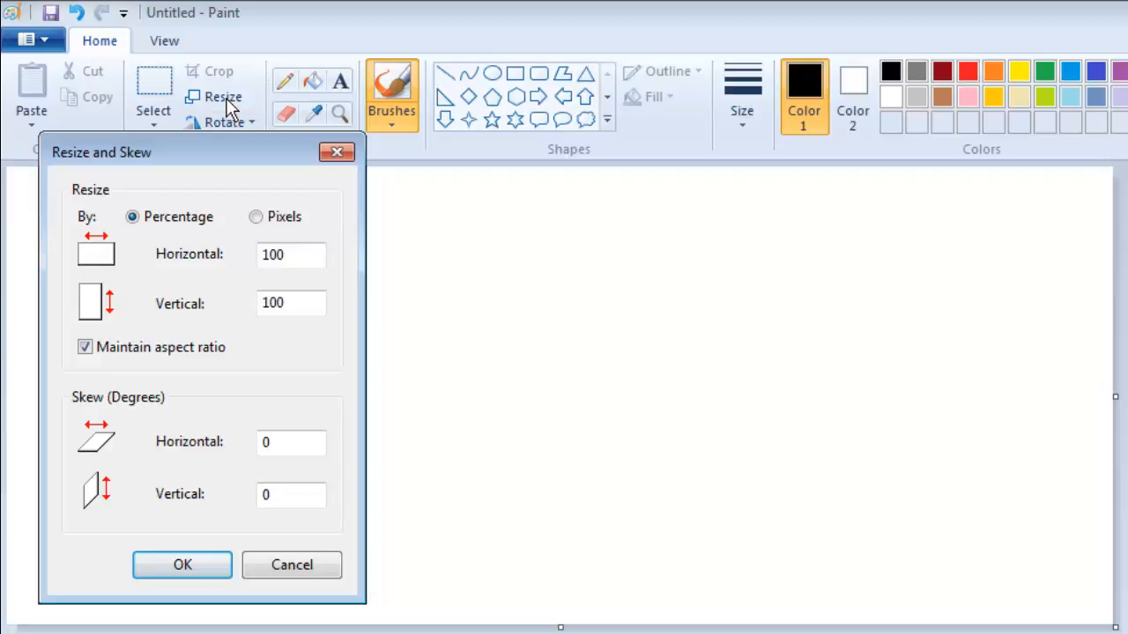
pyautogui.moveTo(138, 388)
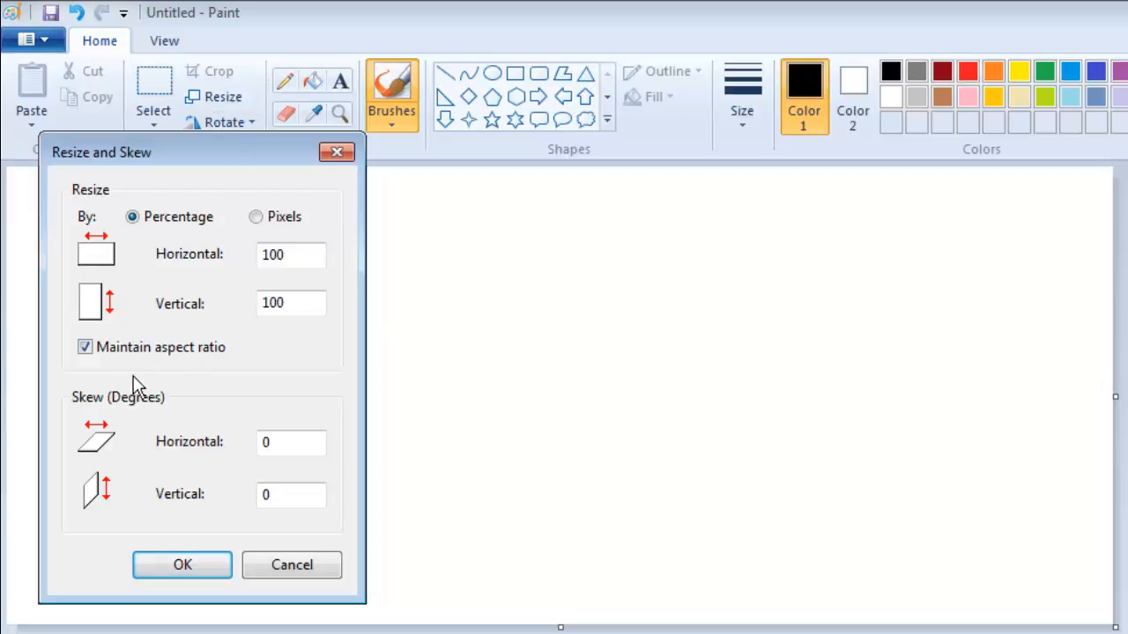
pyautogui.click(85, 345)
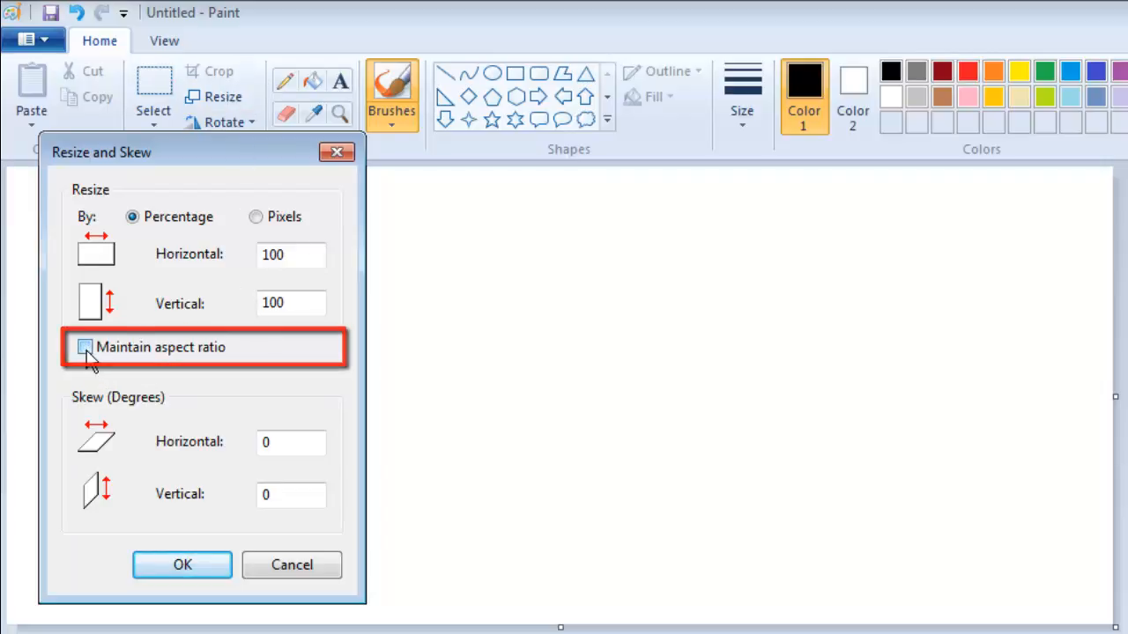
pyautogui.click(84, 347)
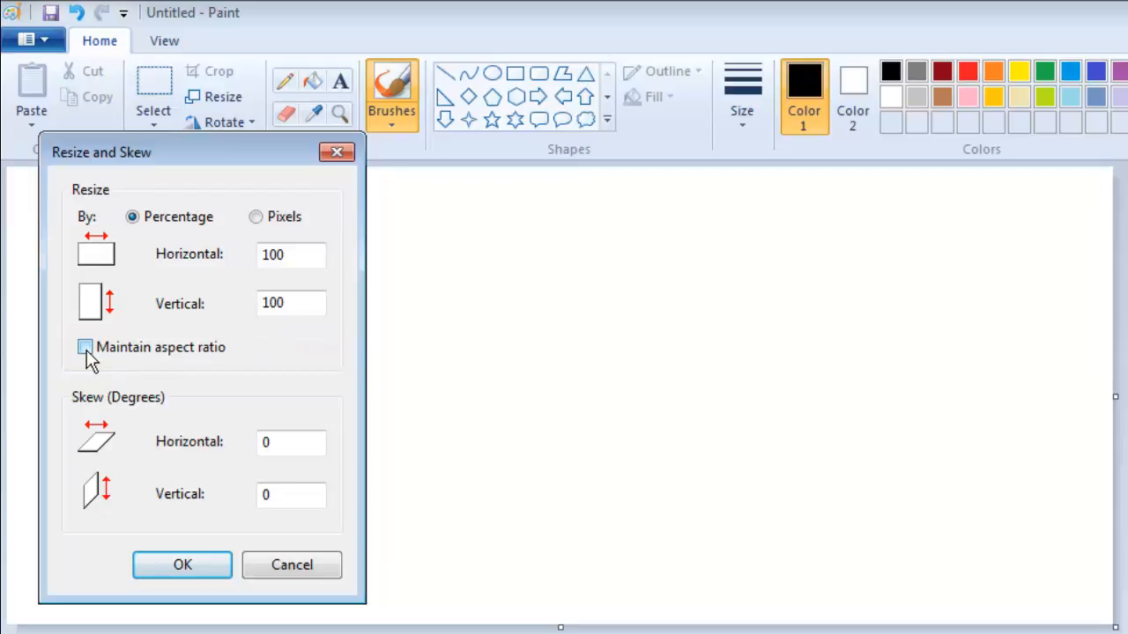
pyautogui.moveTo(256, 216)
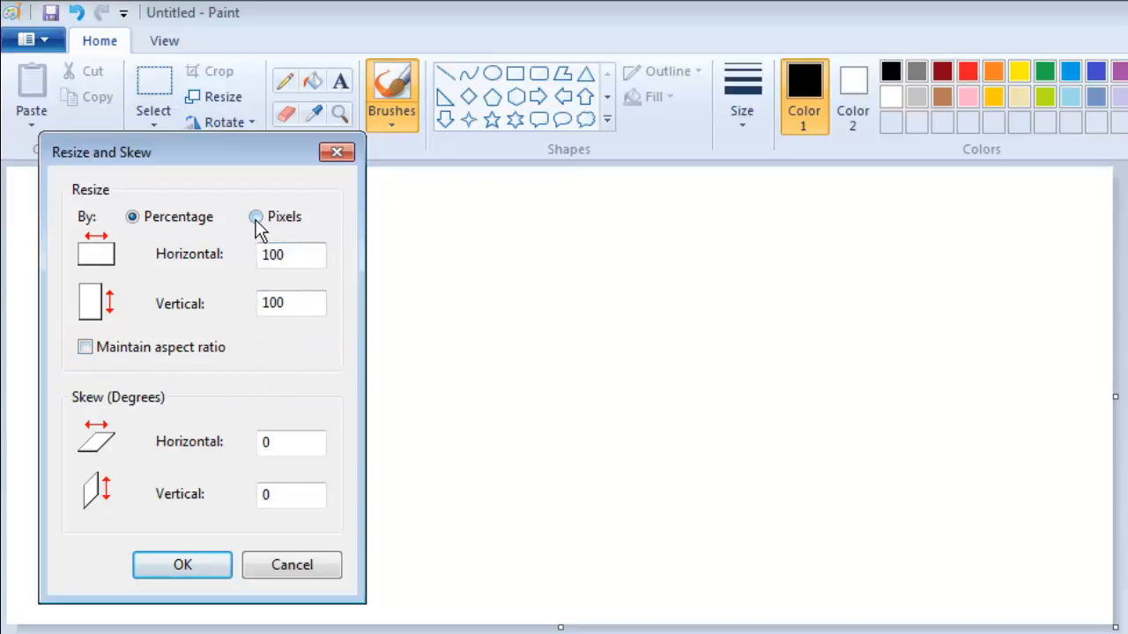
pyautogui.click(256, 217)
pyautogui.write('32')
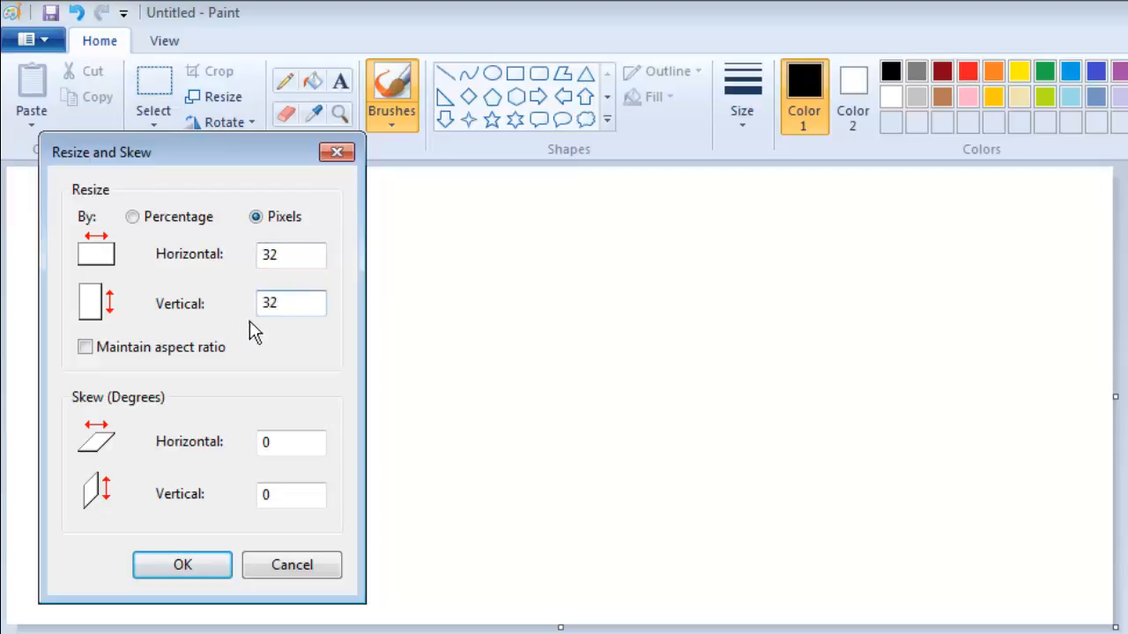
pyautogui.click(181, 564)
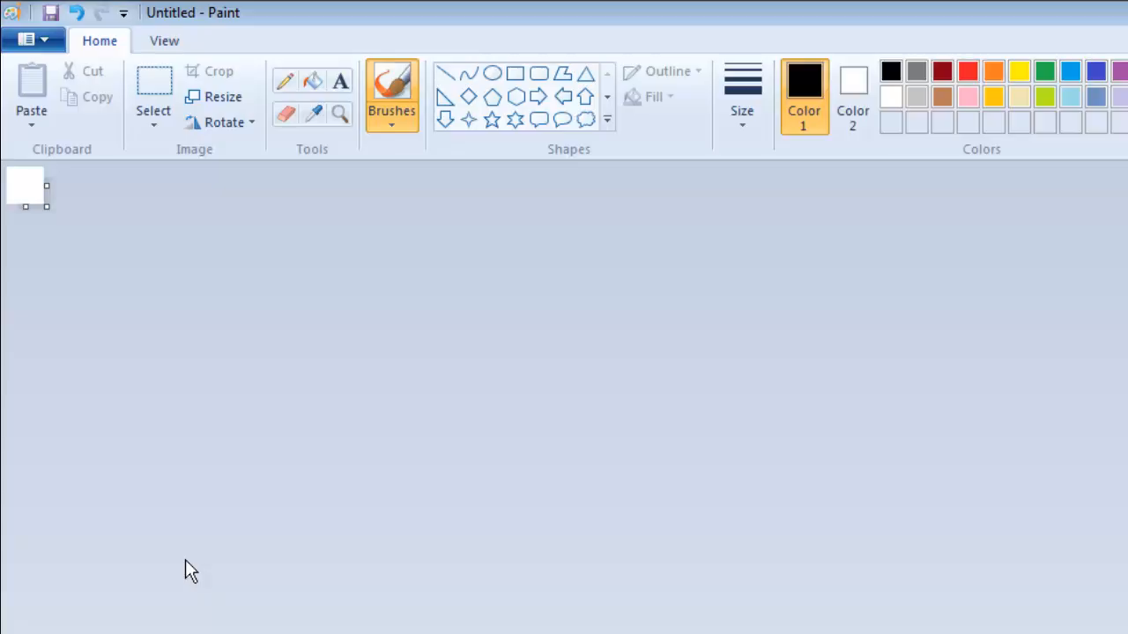
# Drag an upward-pointing light-blue arrow shape across the whole 32x32 canvas
pyautogui.moveTo(46, 208); pyautogui.dragTo(235, 394)
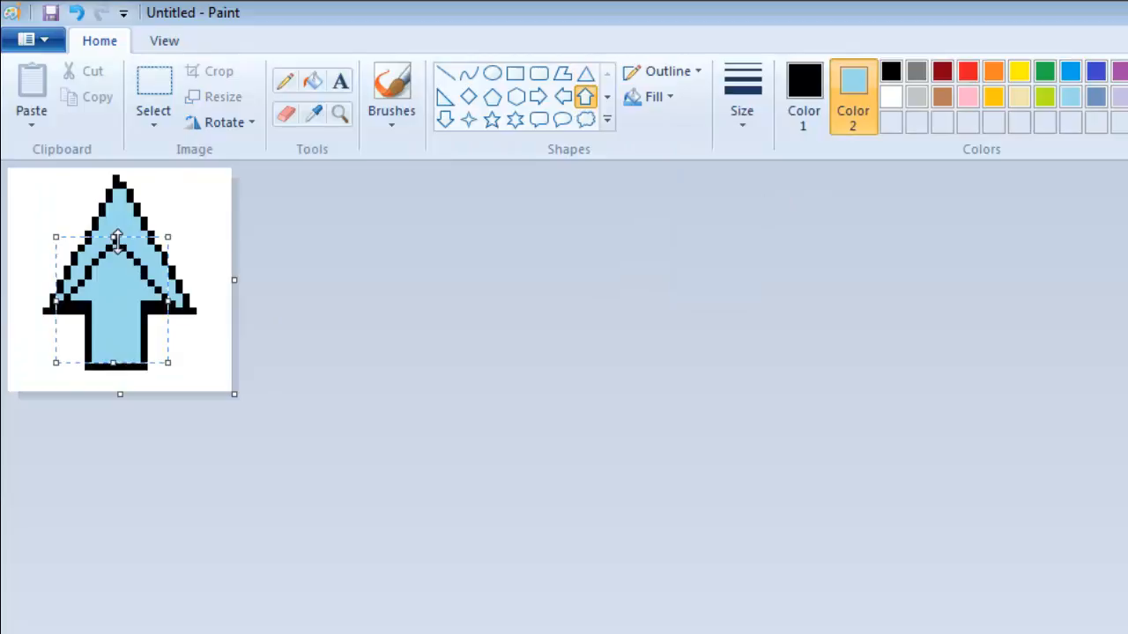
pyautogui.click(892, 98)
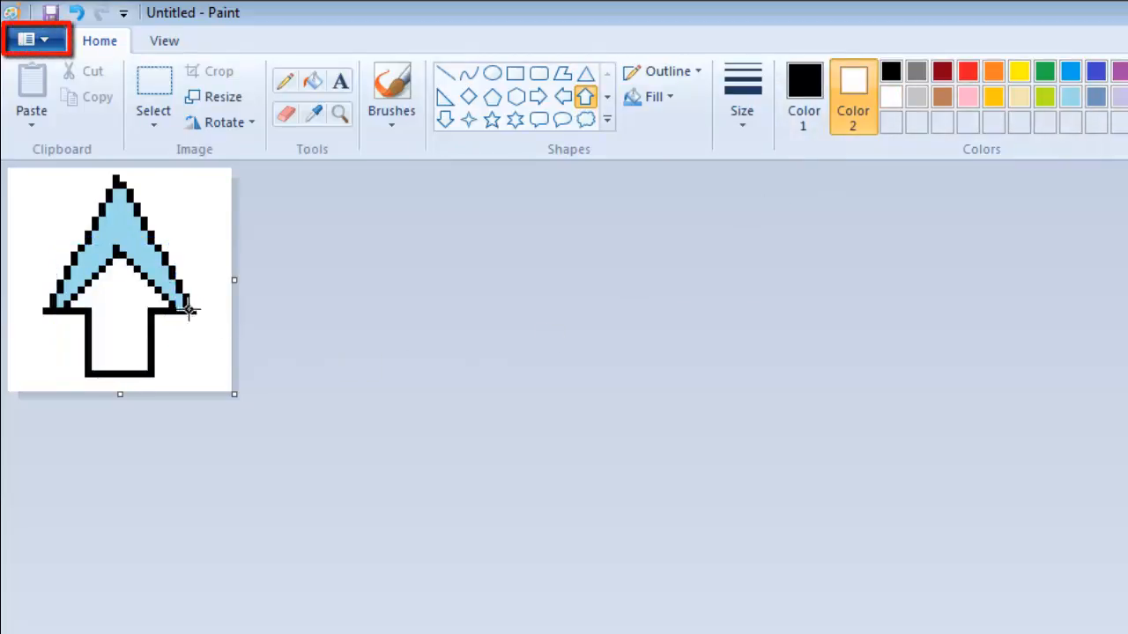
# Save the arrow image to the desktop as Test.png
pyautogui.click(35, 39)
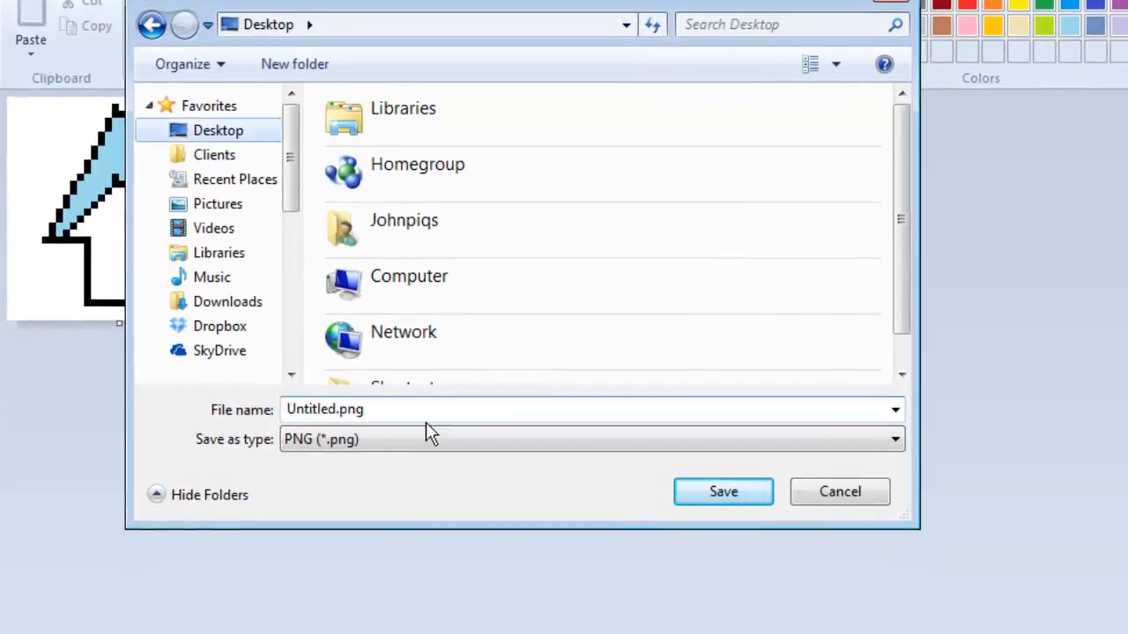
pyautogui.write('Test')
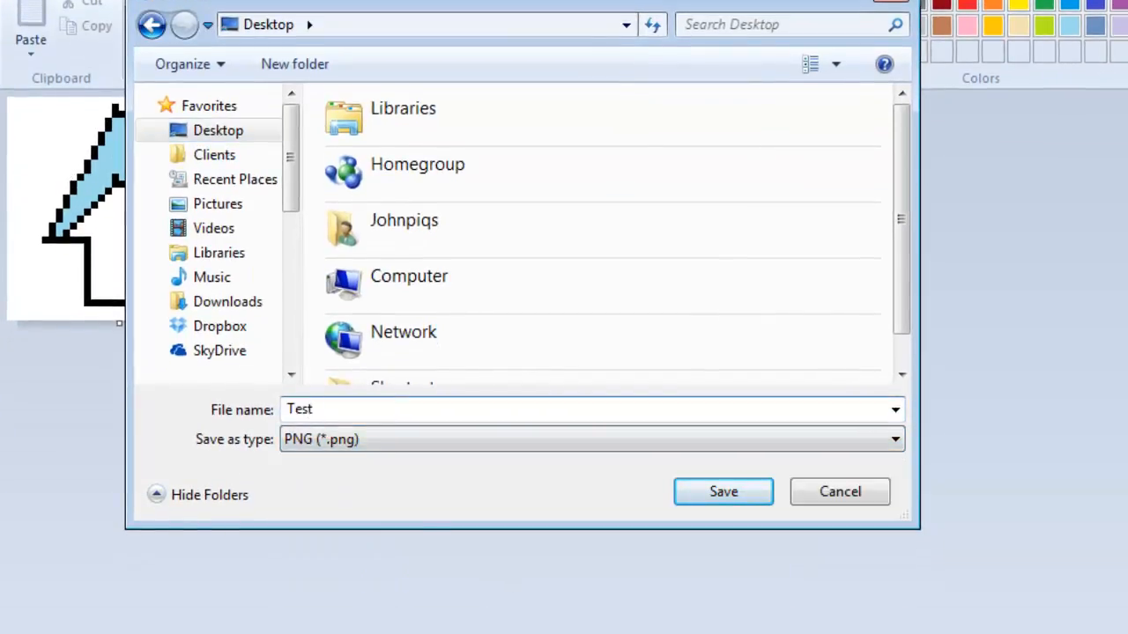
pyautogui.click(723, 492)
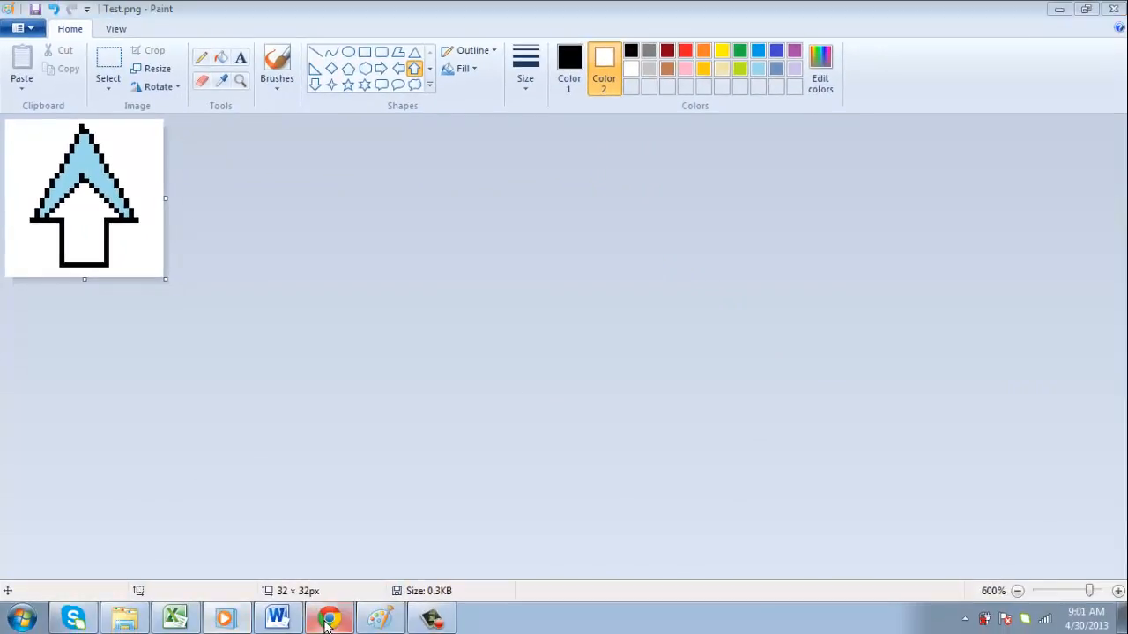
# Convert Test.png from the desktop into an icon and download Test.ico
pyautogui.click(328, 617)
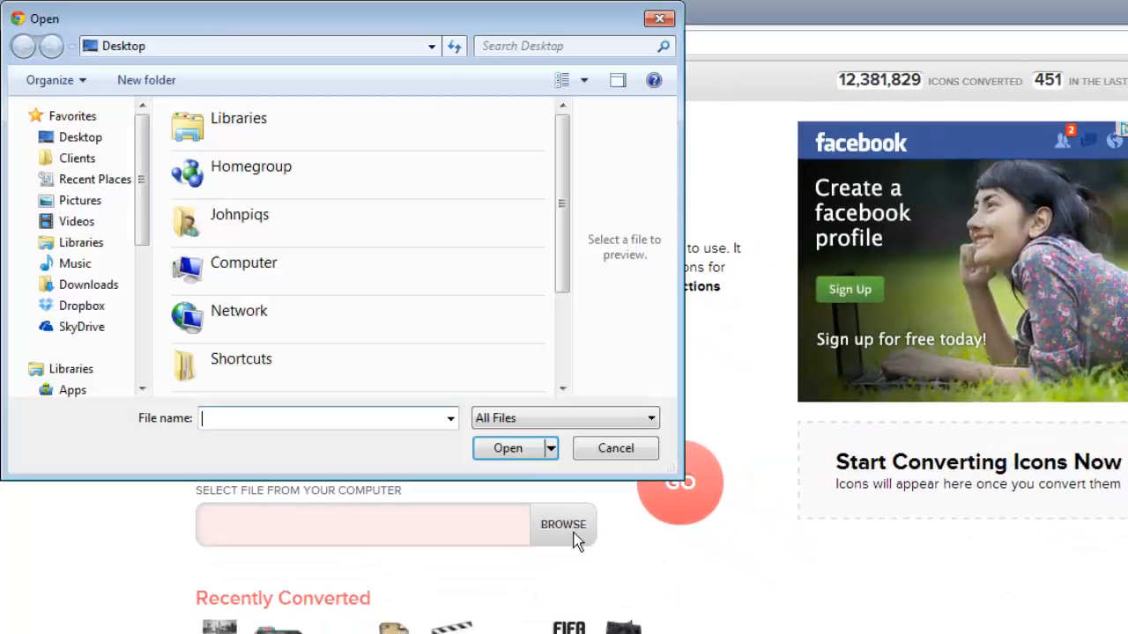
pyautogui.click(508, 449)
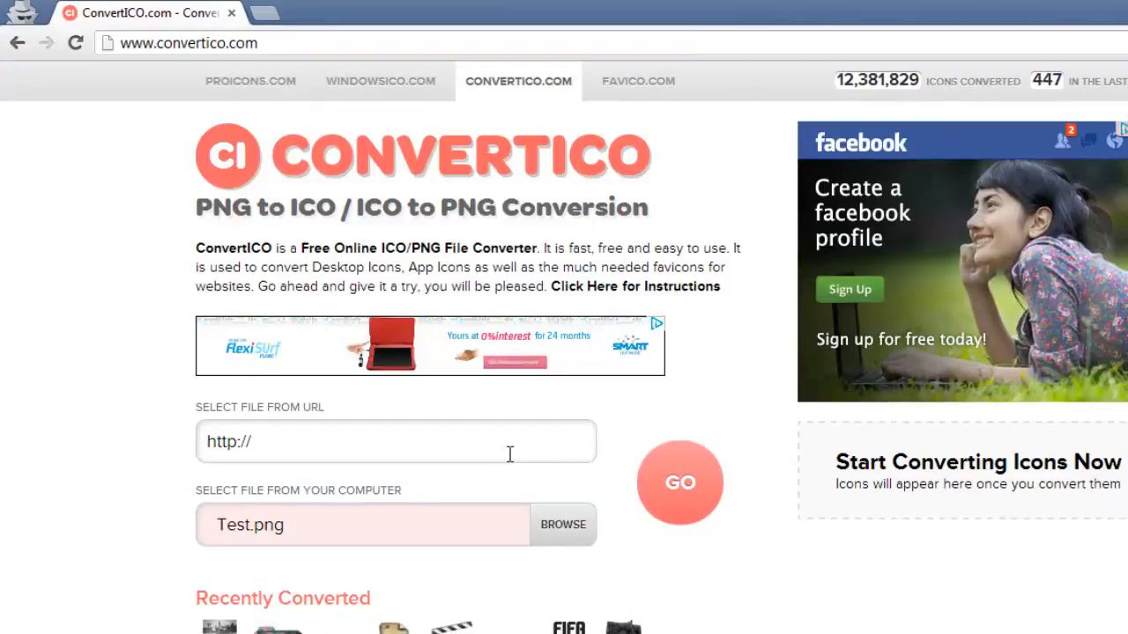
pyautogui.click(681, 483)
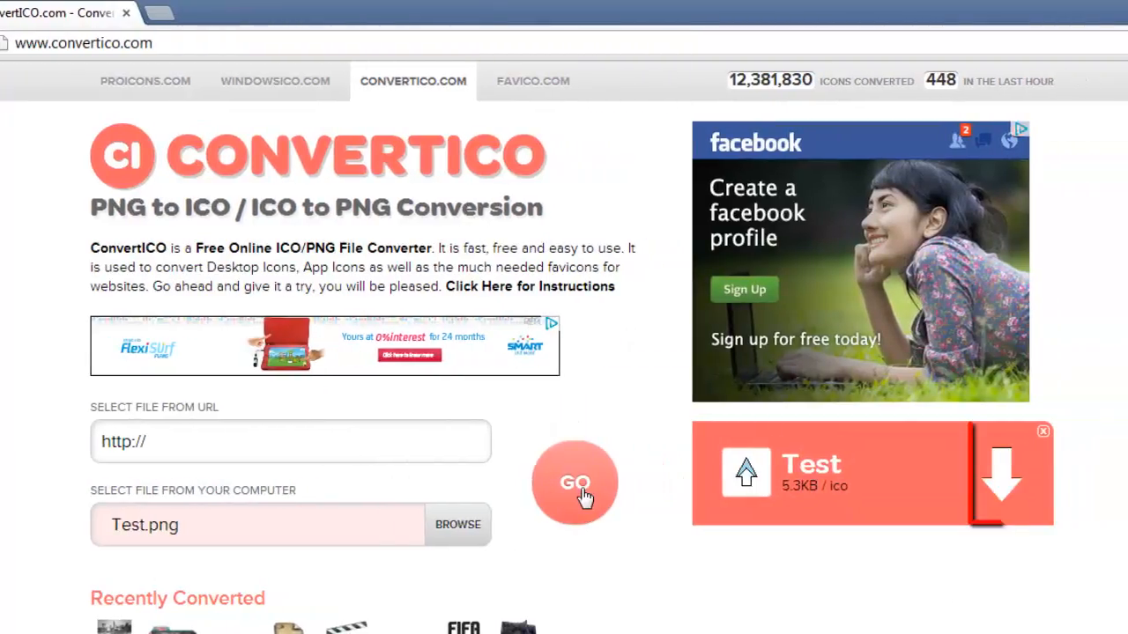
pyautogui.moveTo(1001, 472)
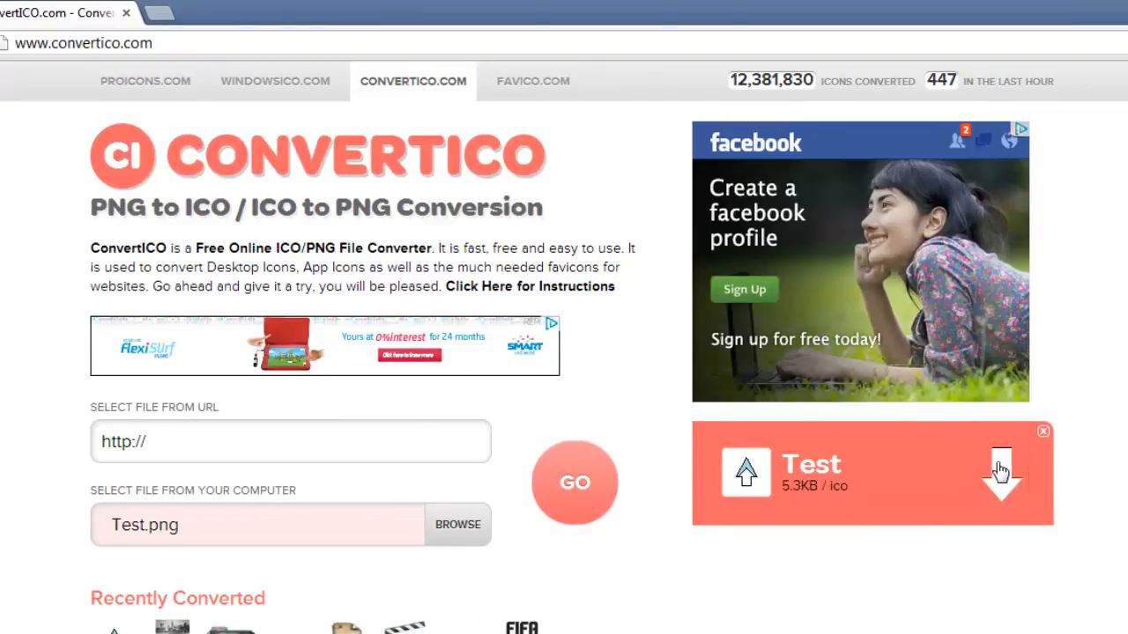
pyautogui.click(1001, 472)
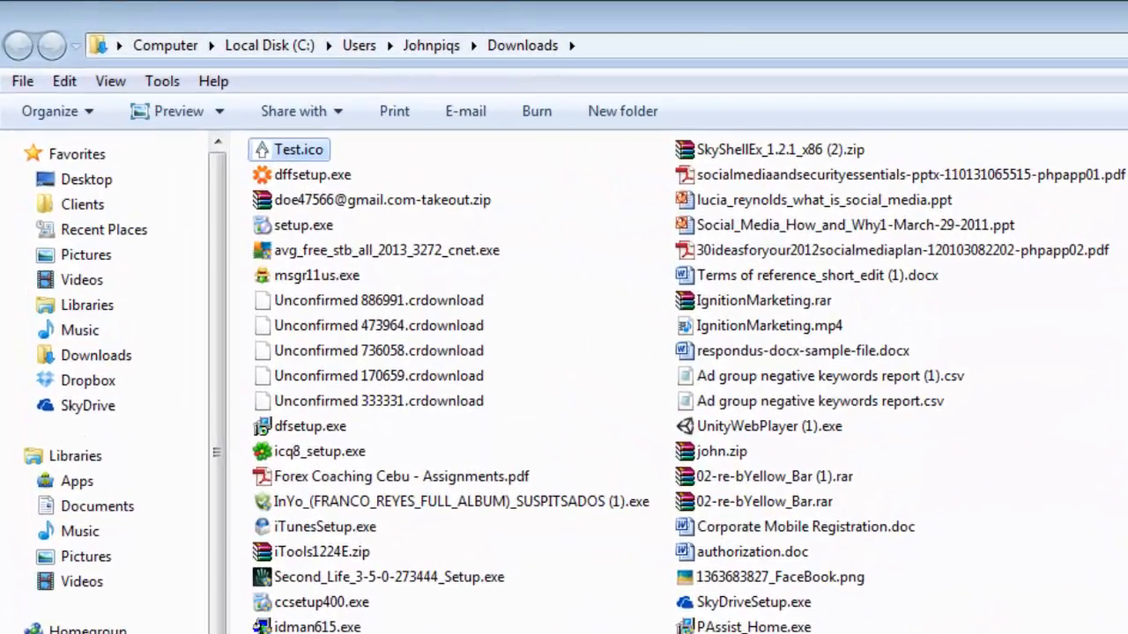
# Show file name extensions via Folder Options
pyautogui.click(298, 148)
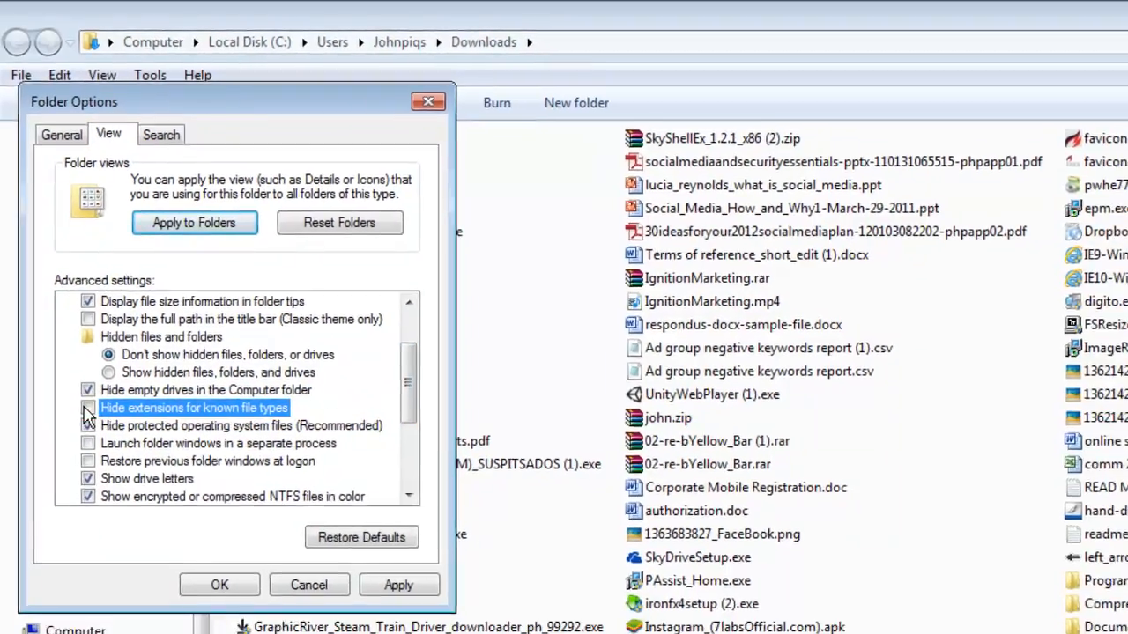
pyautogui.click(219, 585)
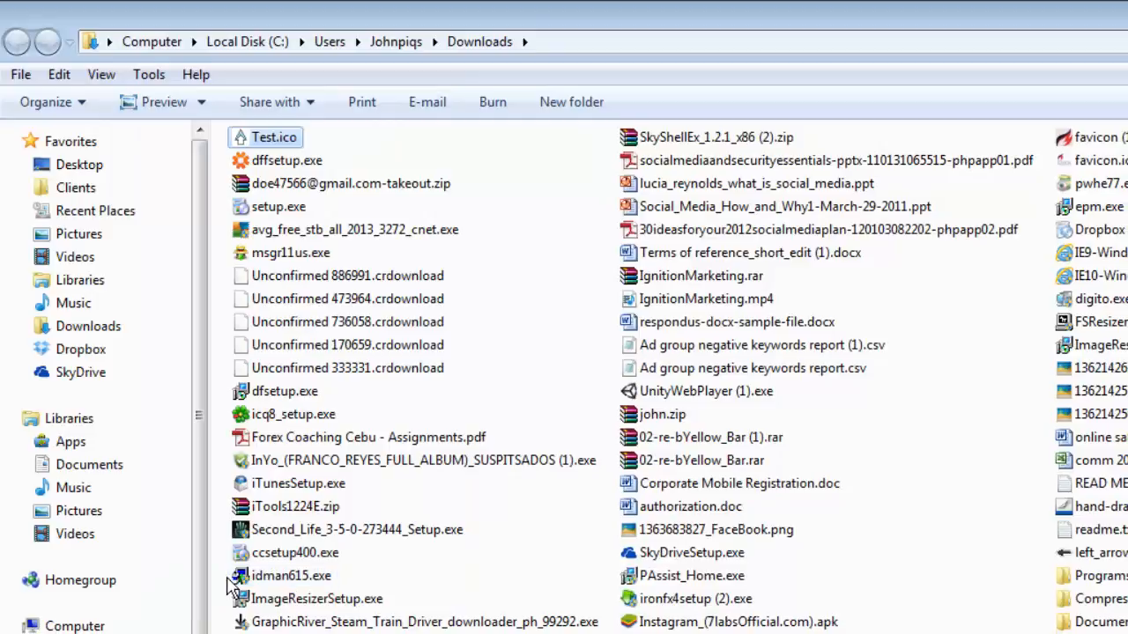
# Rename Test.ico in Downloads to Test.cur, accepting the extension change
pyautogui.rightClick(275, 138)
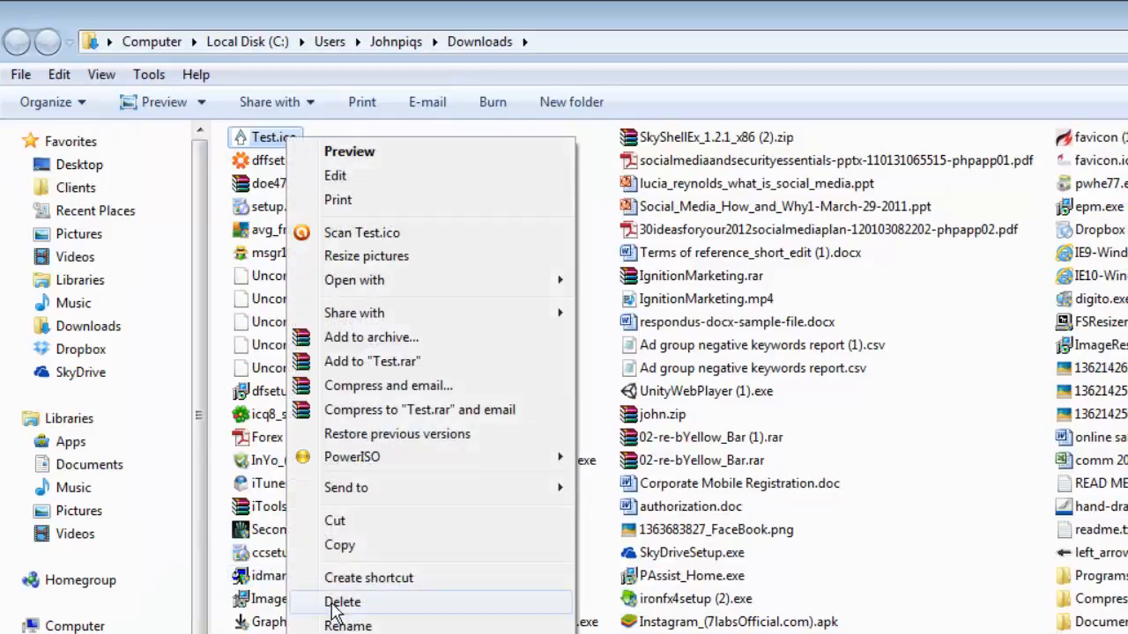
pyautogui.click(347, 626)
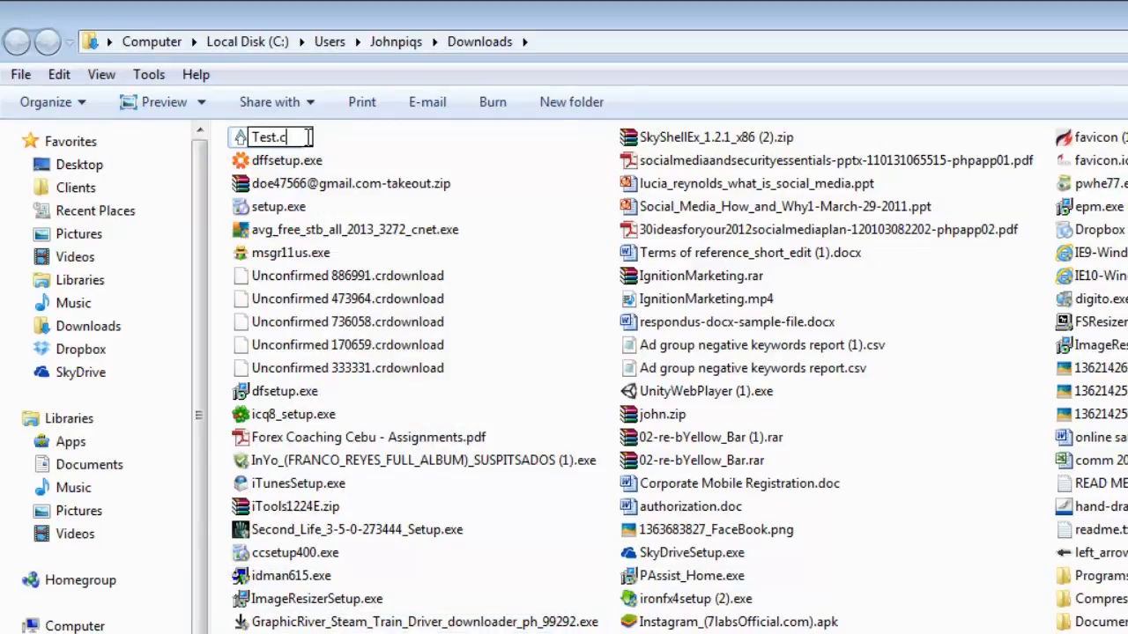
pyautogui.press('Return')
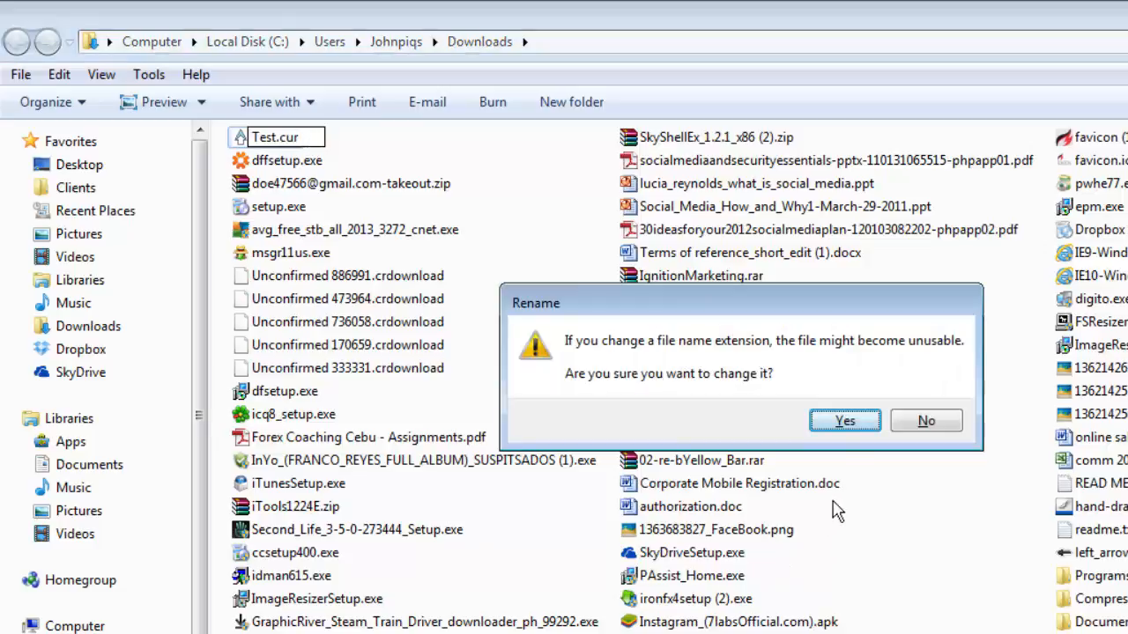
pyautogui.click(842, 419)
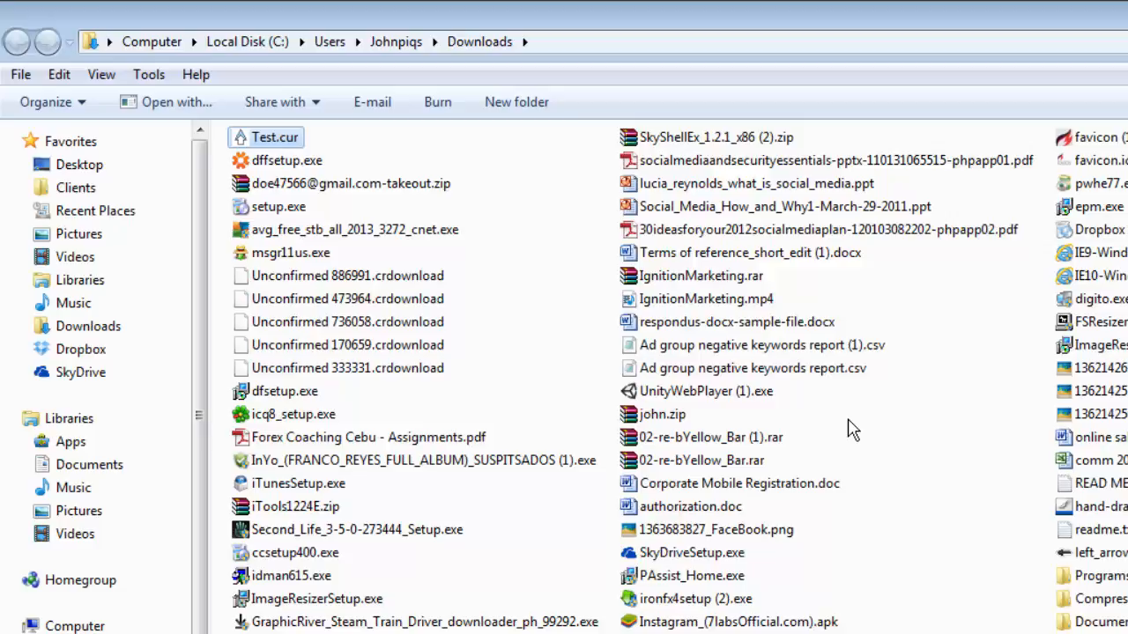
pyautogui.moveTo(515, 330)
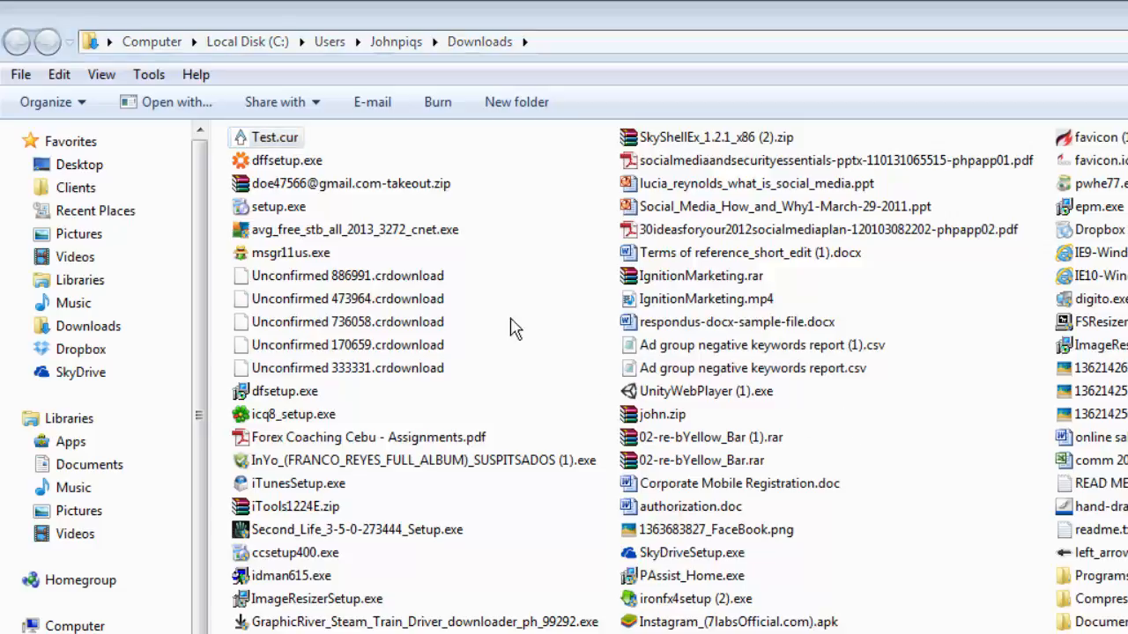
# Copy Test.cur and search Control Panel for mouse settings
pyautogui.rightClick(274, 137)
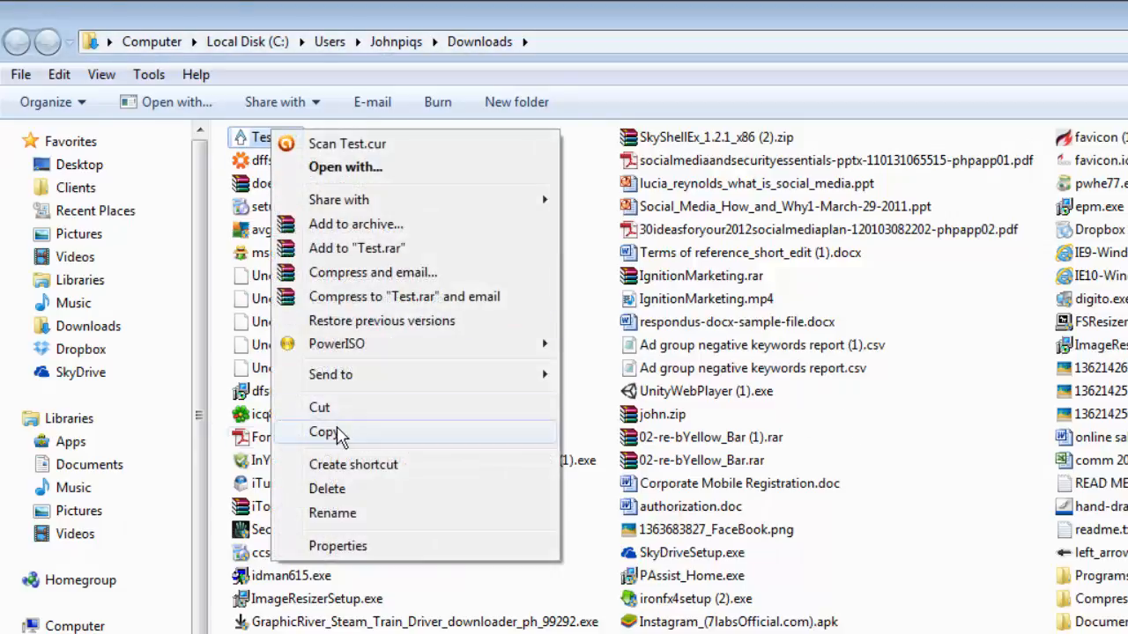
pyautogui.click(16, 616)
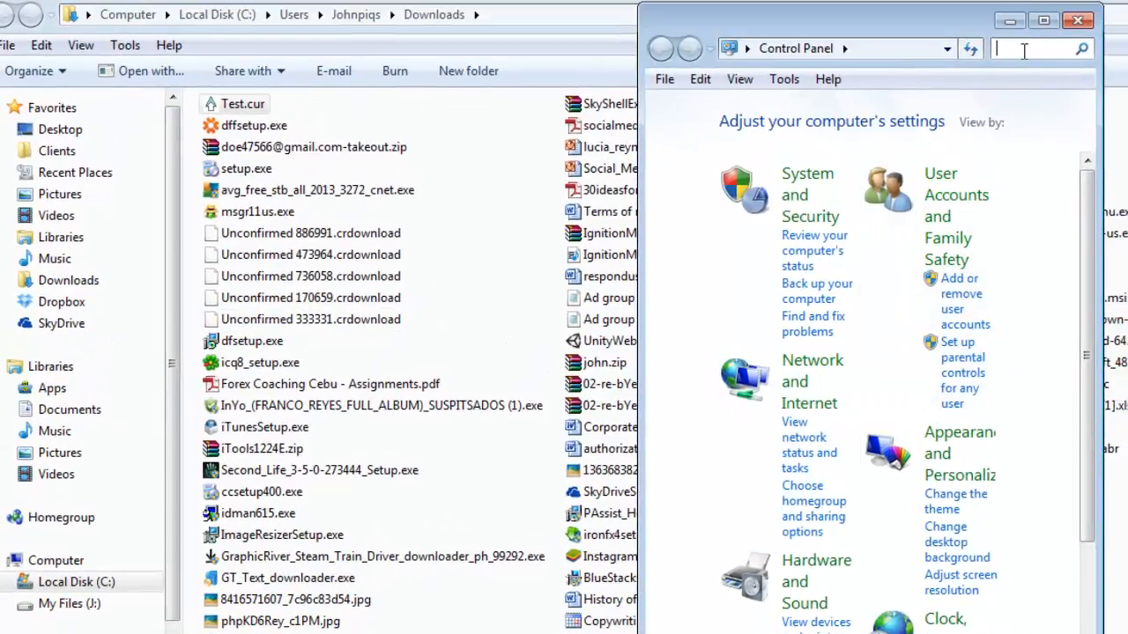
pyautogui.write('mouse')
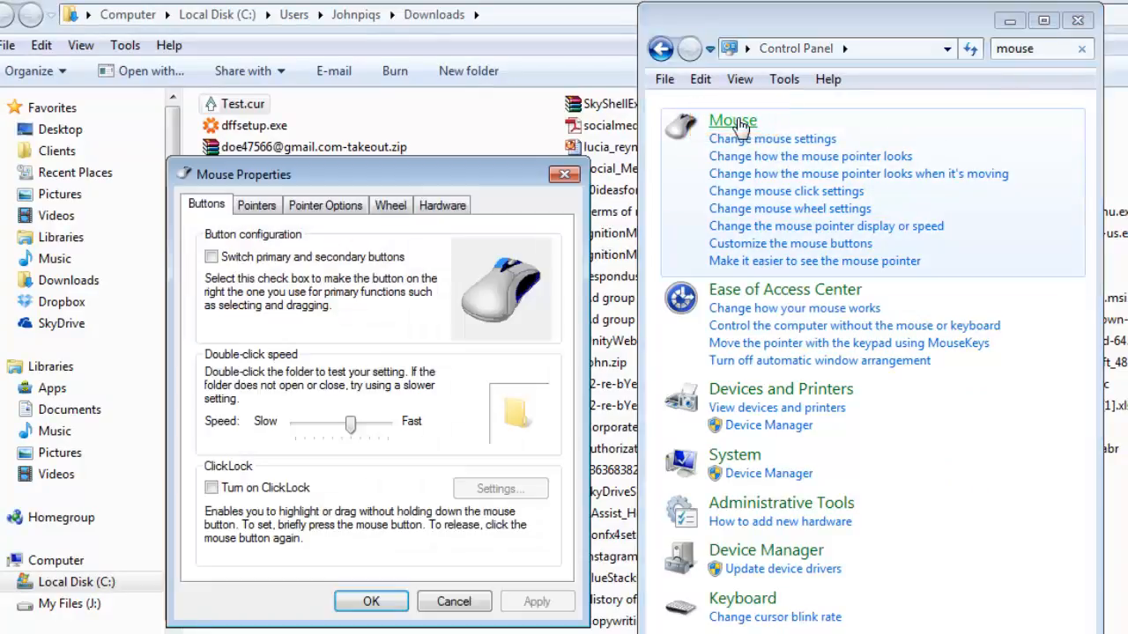
pyautogui.moveTo(257, 212)
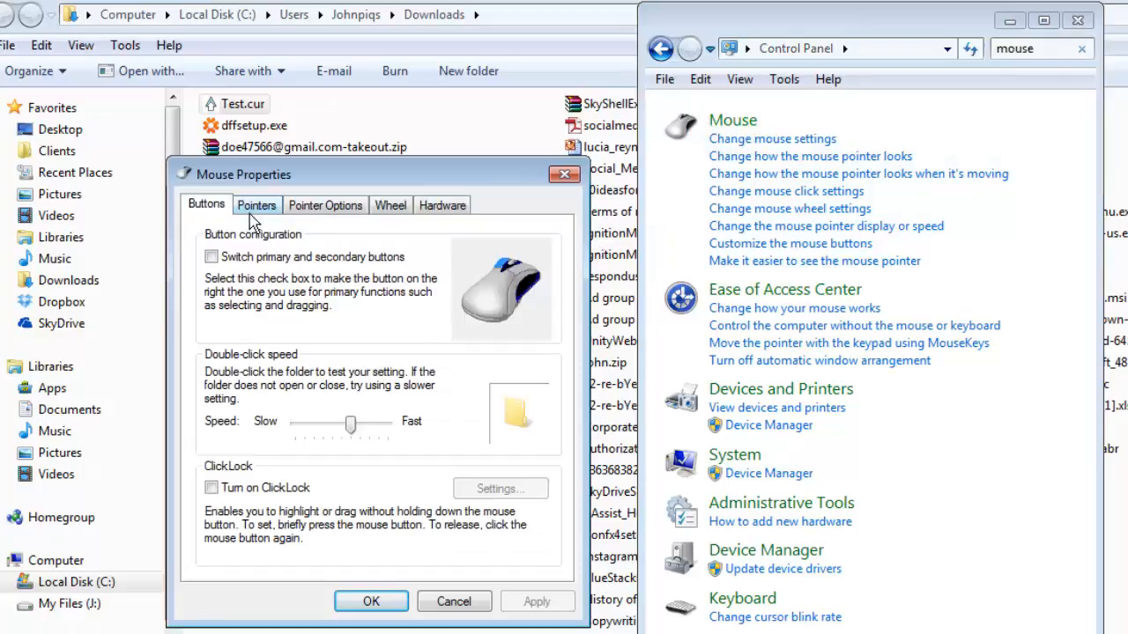
# In the Pointers tab, browse to Test.cur for Normal Select and apply it
pyautogui.click(257, 204)
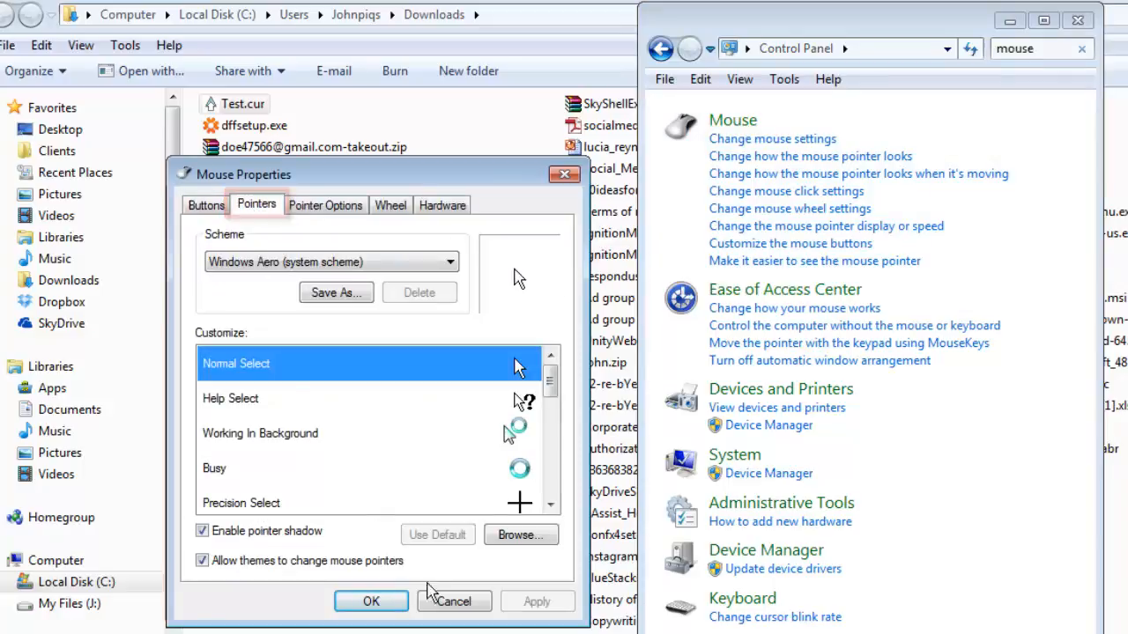
pyautogui.click(522, 536)
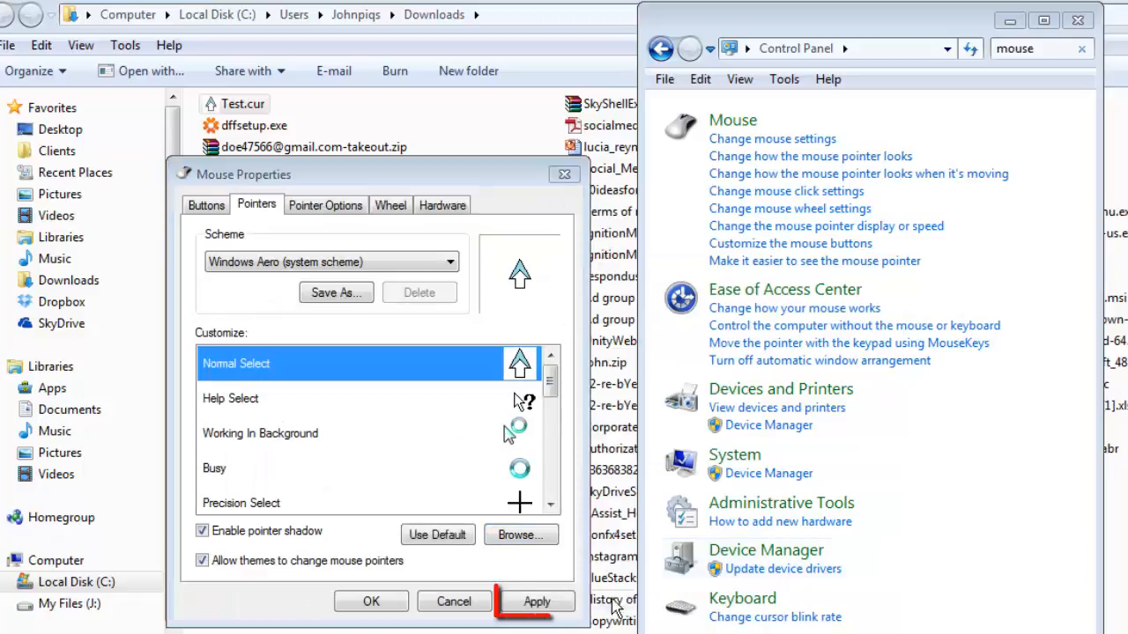
pyautogui.click(536, 601)
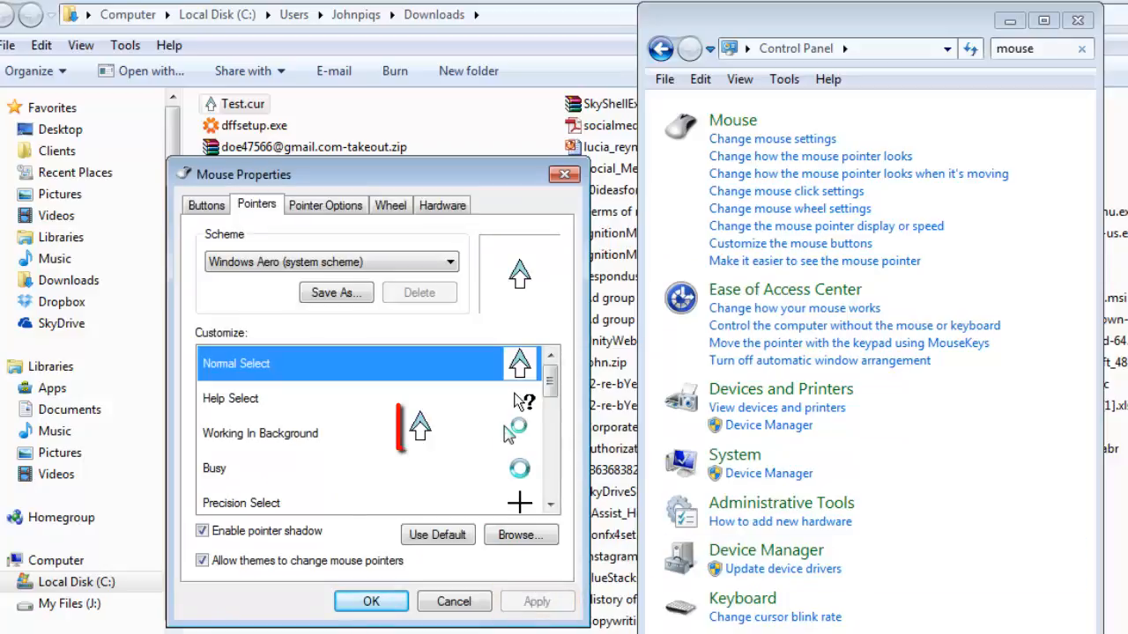